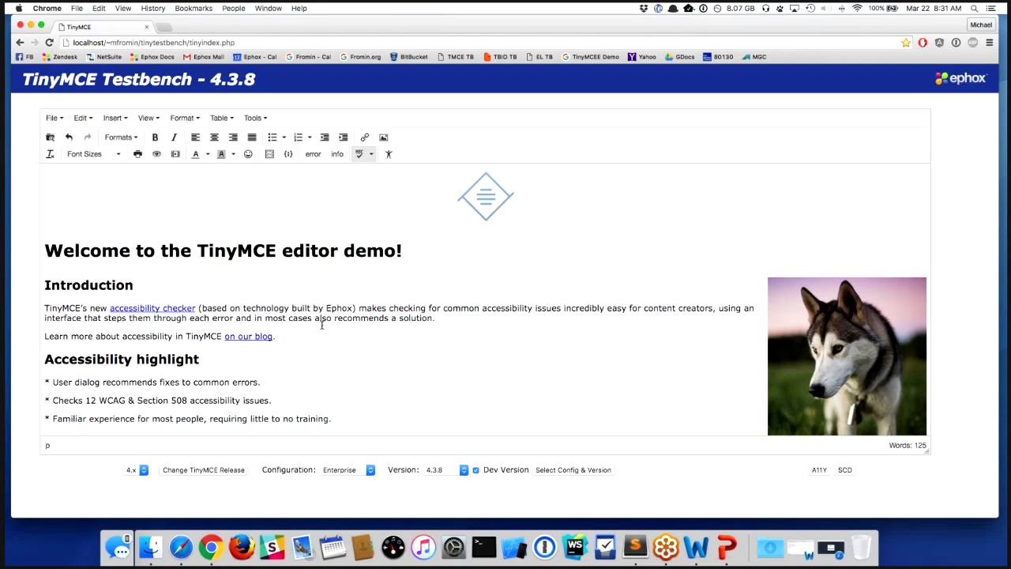
{"action": "mouse_move", "coordinate": [363, 295]}
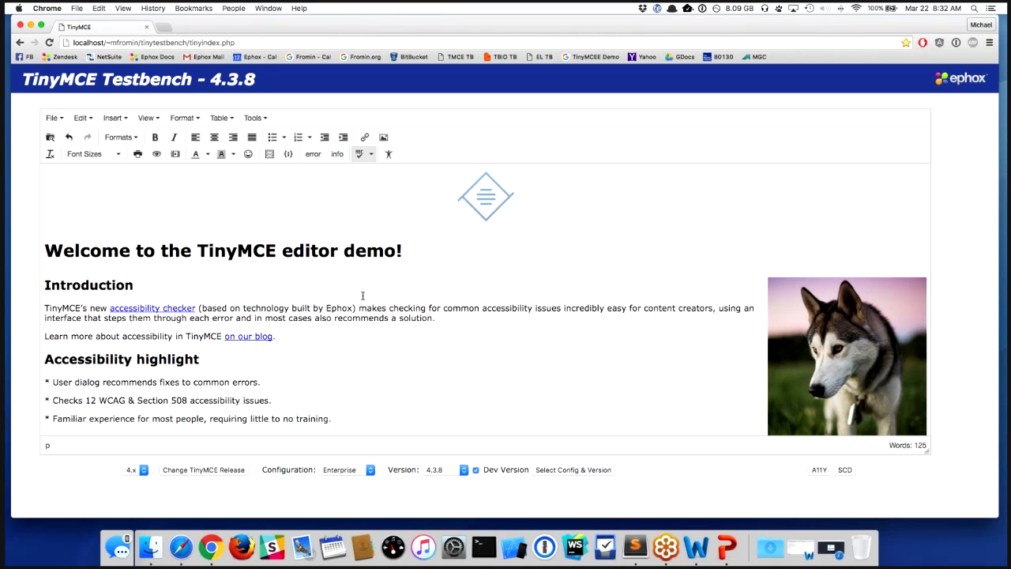
{"action": "mouse_move", "coordinate": [357, 116]}
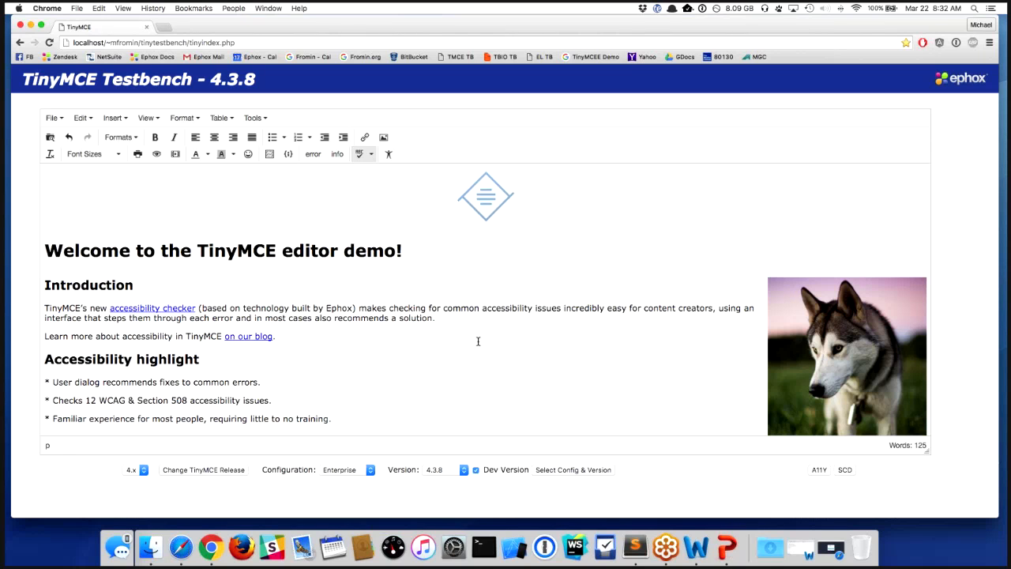
{"action": "mouse_move", "coordinate": [458, 275]}
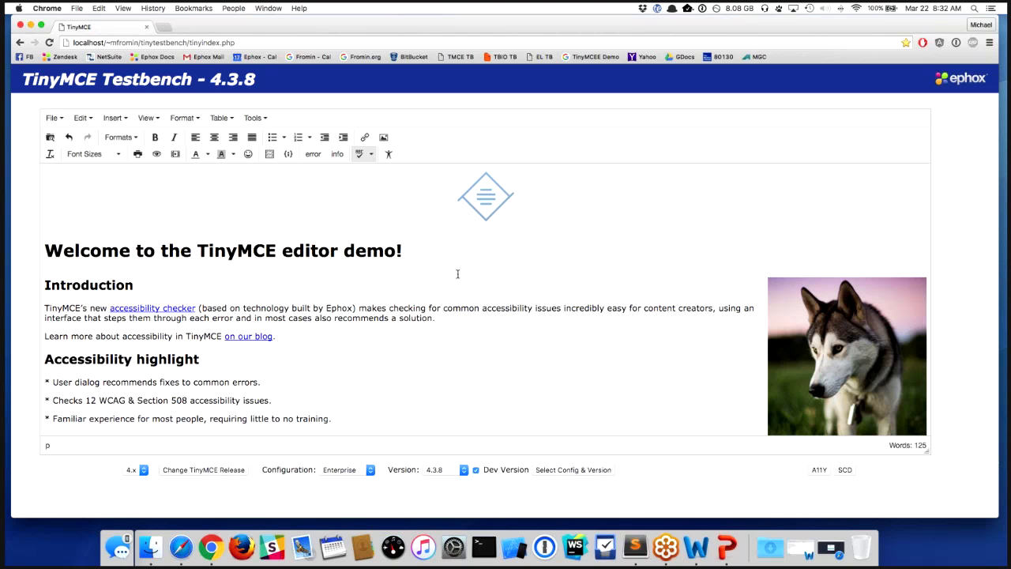
{"action": "mouse_move", "coordinate": [385, 357]}
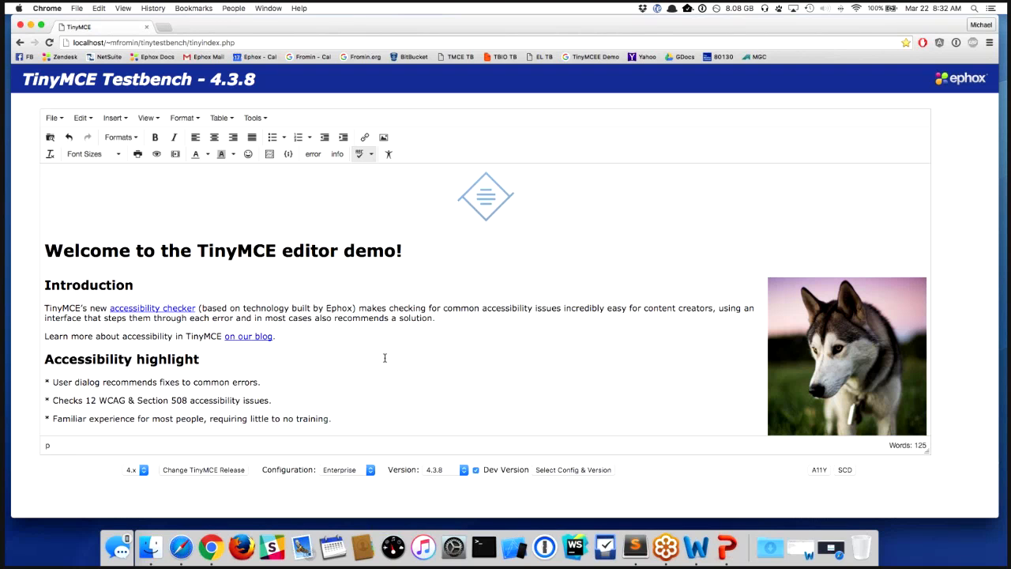
{"action": "mouse_move", "coordinate": [389, 228]}
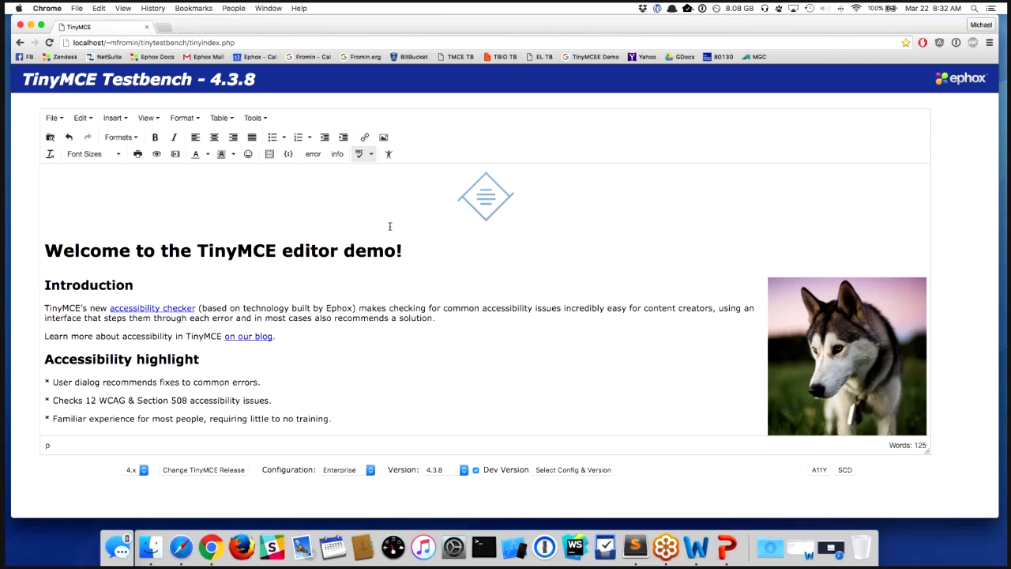
{"action": "mouse_move", "coordinate": [389, 153]}
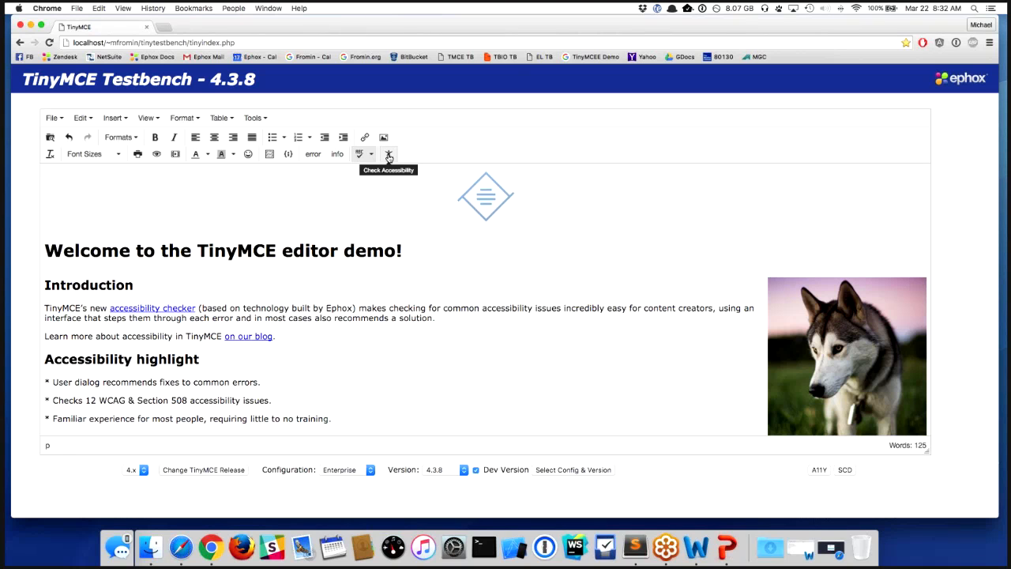
Run the Accessibility Checker and repair the logo image with alternative text 'TinyMCE Logo'.
{"action": "left_click", "coordinate": [388, 154]}
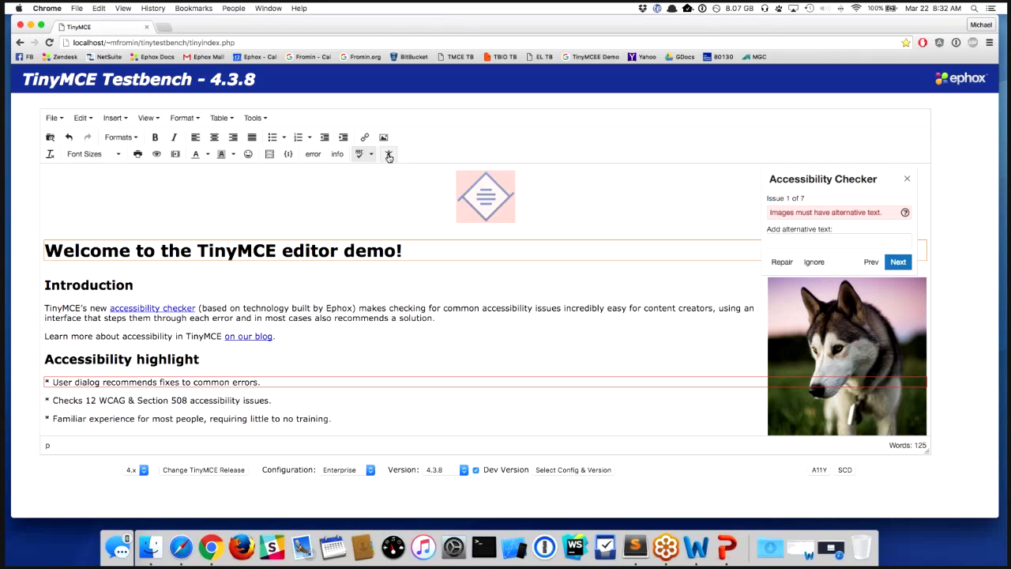
{"action": "mouse_move", "coordinate": [838, 193]}
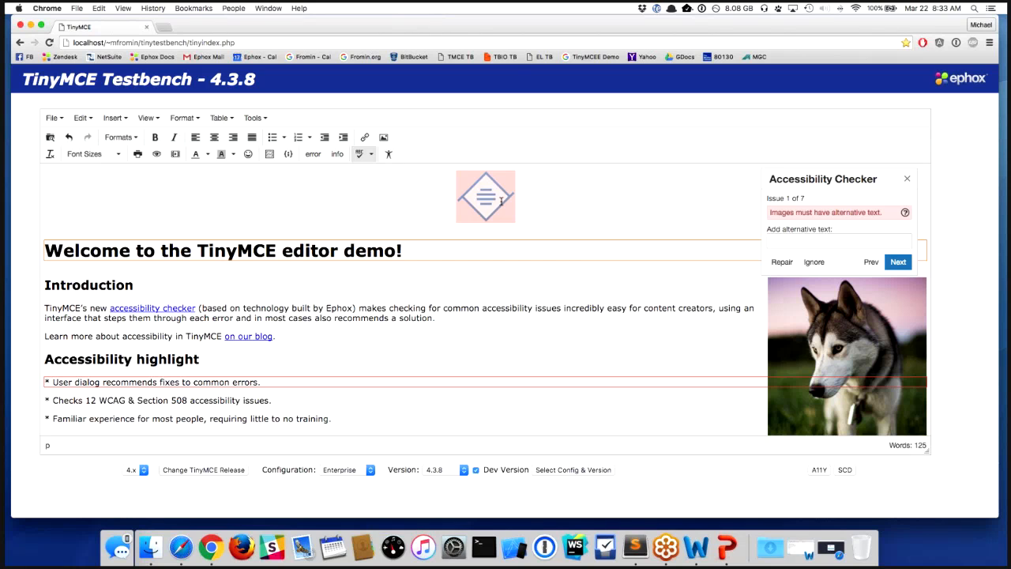
{"action": "mouse_move", "coordinate": [569, 212]}
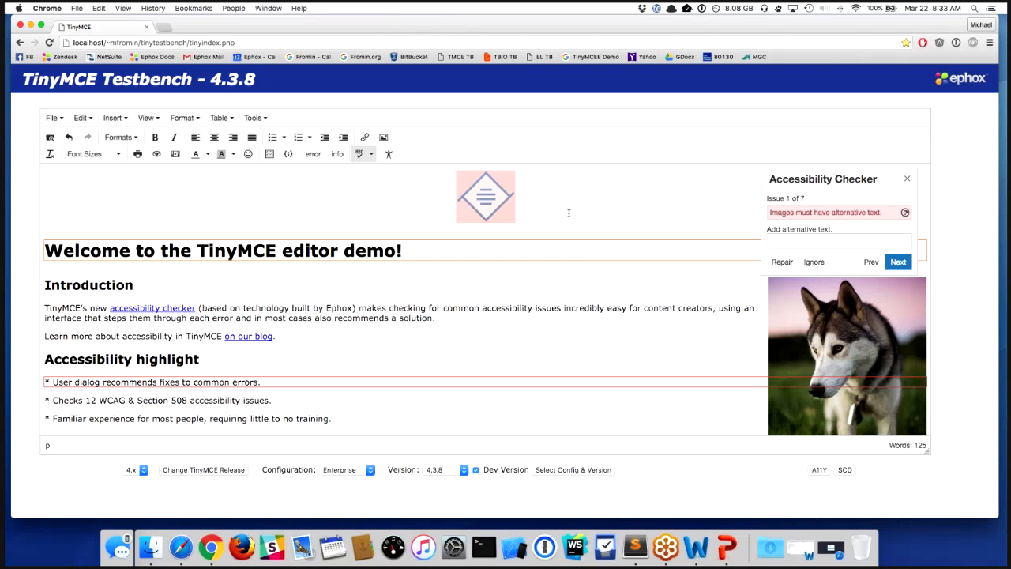
{"action": "left_click", "coordinate": [838, 240]}
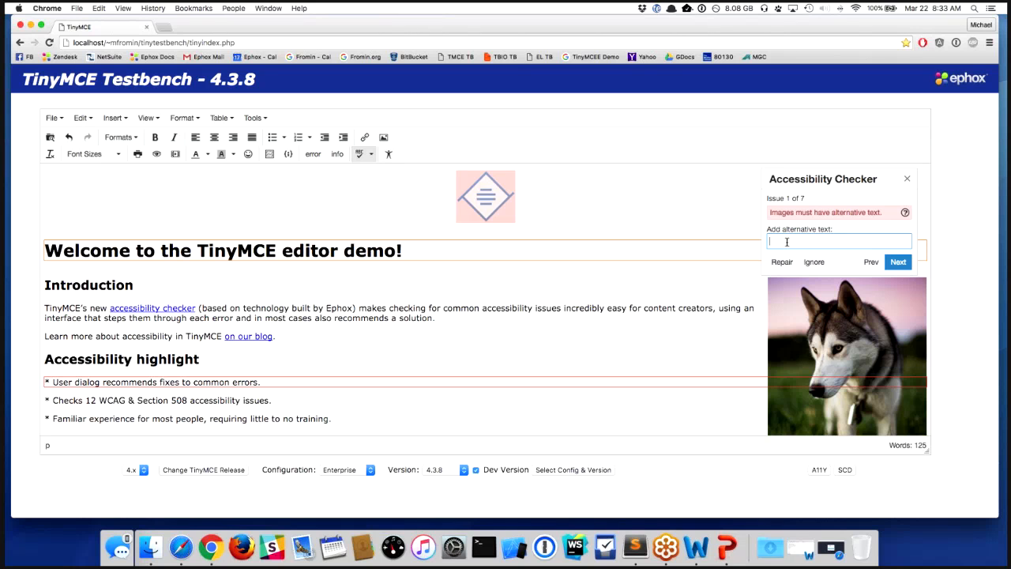
{"action": "type", "text": "TinyMCE Logo"}
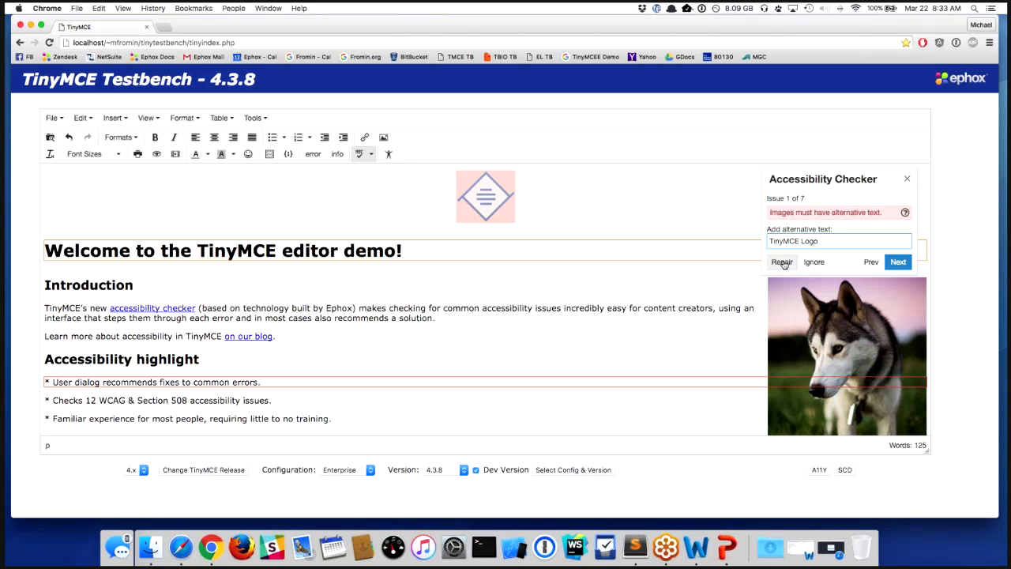
{"action": "left_click", "coordinate": [781, 263]}
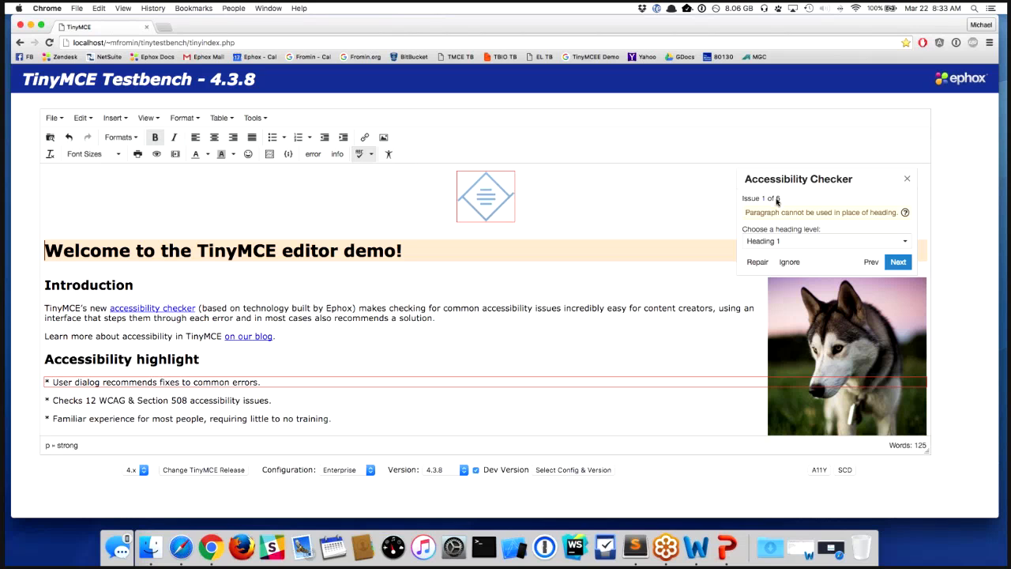
{"action": "mouse_move", "coordinate": [809, 212]}
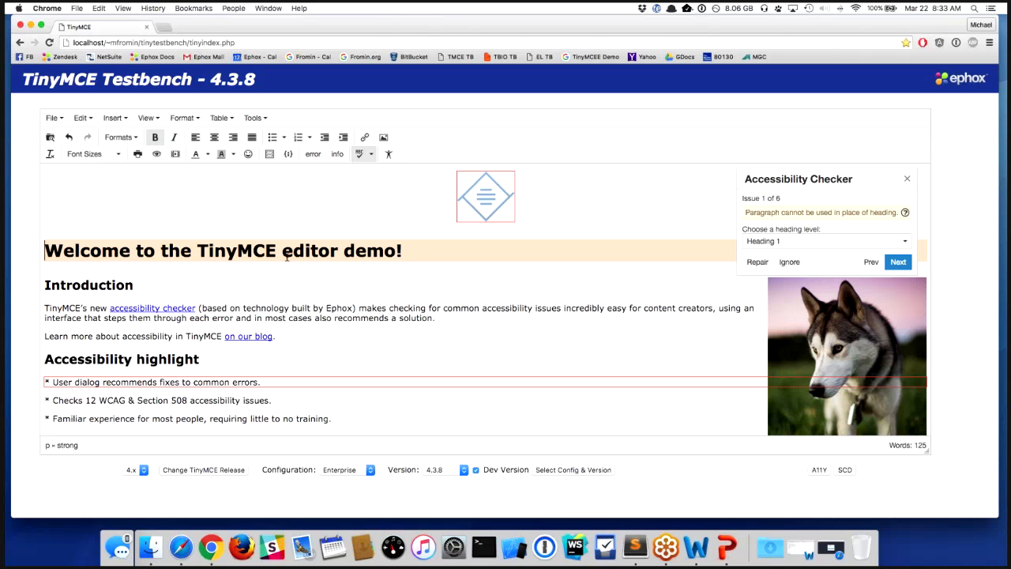
{"action": "mouse_move", "coordinate": [286, 252]}
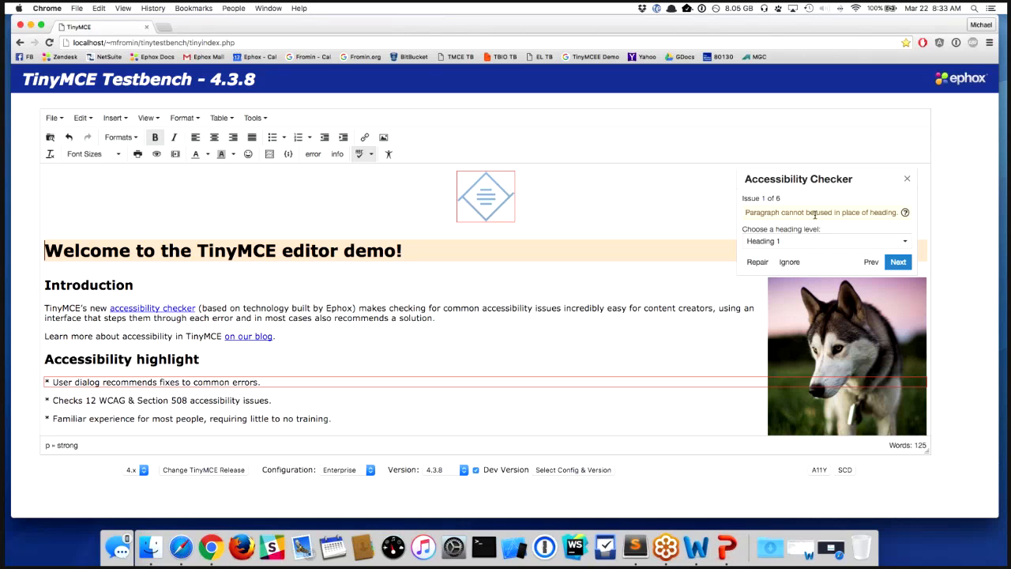
{"action": "mouse_move", "coordinate": [895, 234]}
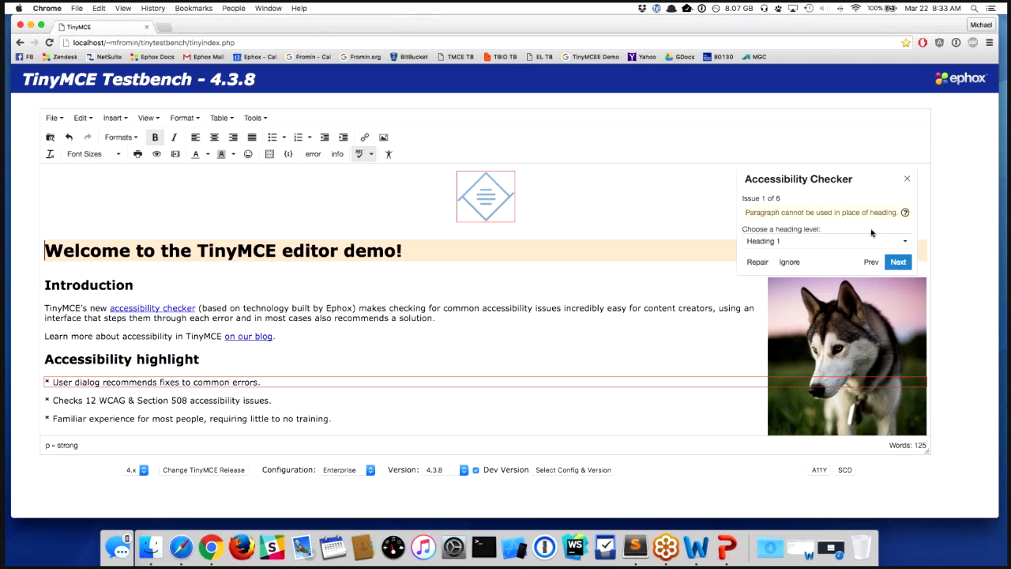
{"action": "mouse_move", "coordinate": [801, 246]}
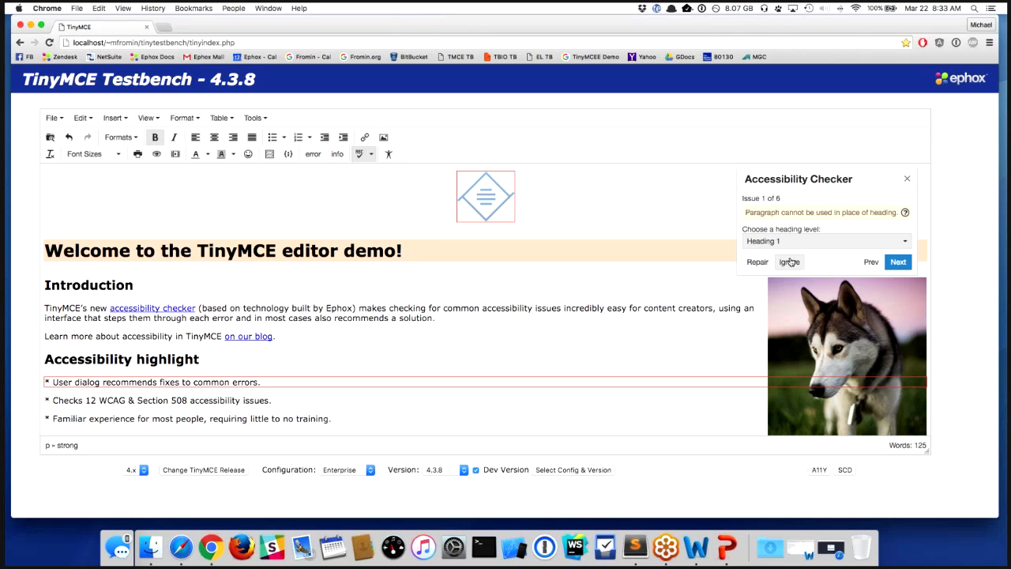
{"action": "mouse_move", "coordinate": [758, 262]}
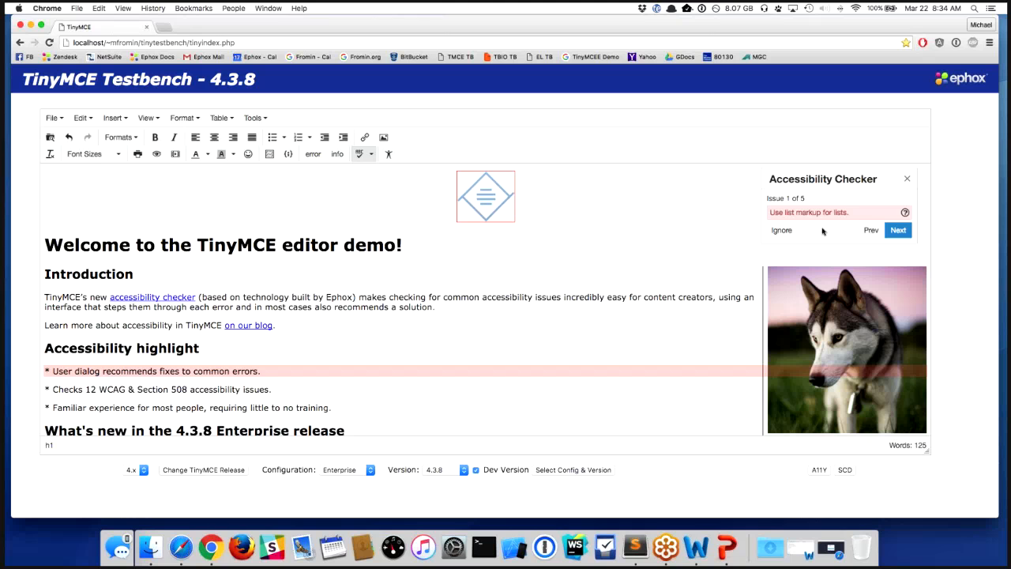
{"action": "mouse_move", "coordinate": [633, 249]}
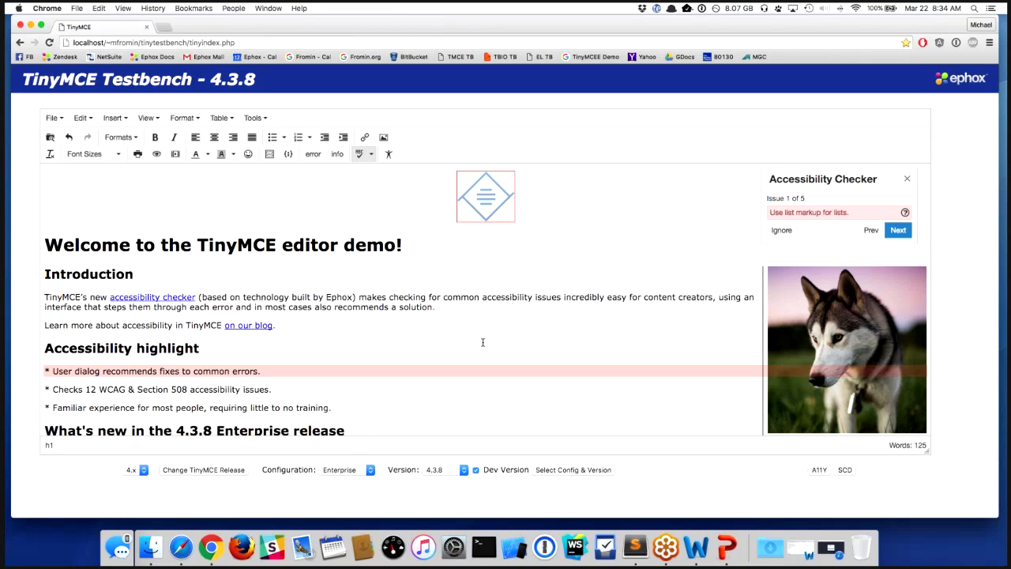
{"action": "mouse_move", "coordinate": [42, 386]}
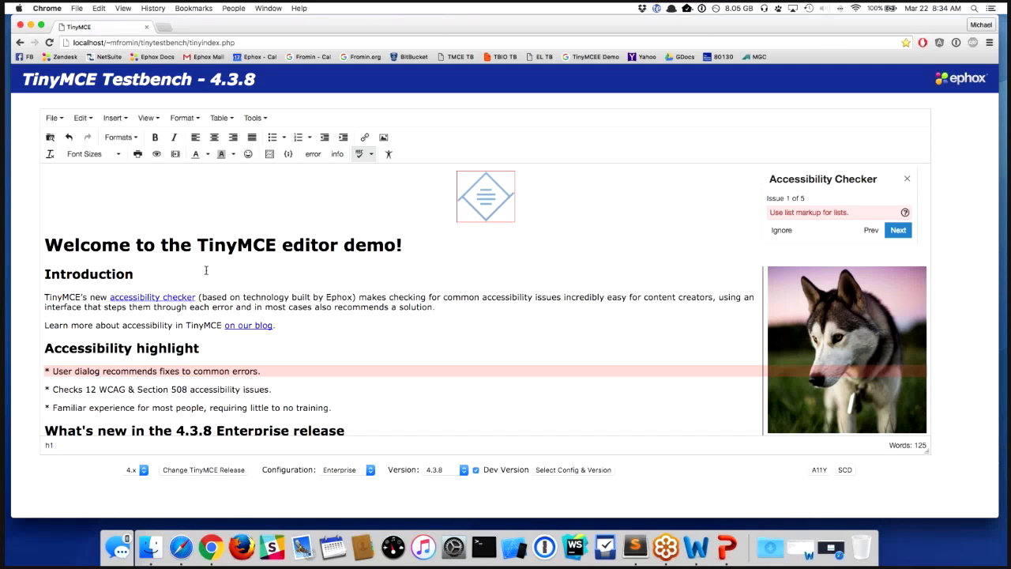
{"action": "mouse_move", "coordinate": [275, 136]}
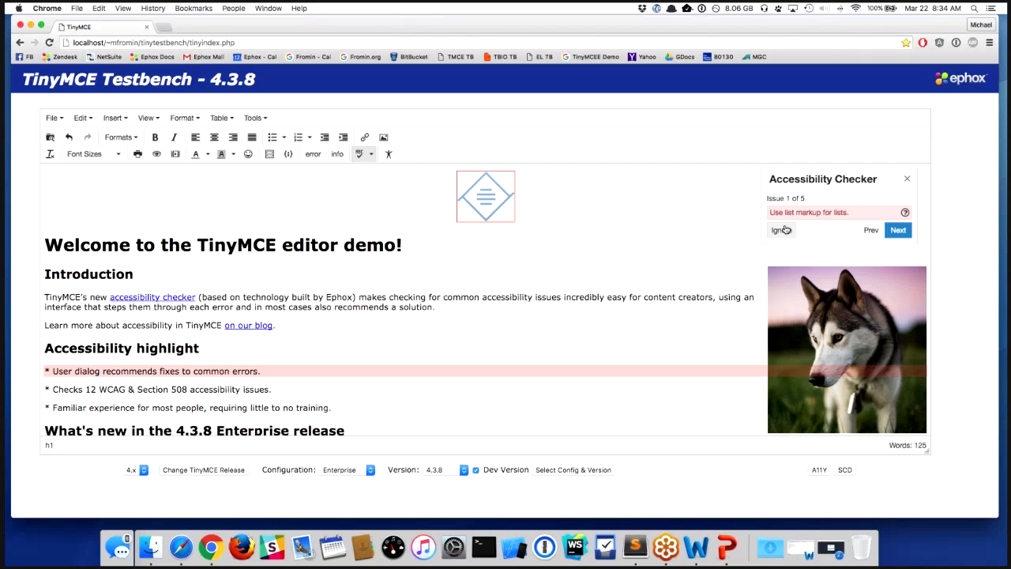
Ignore the 'Use list markup for lists' issue to reach the table-caption issue.
{"action": "left_click", "coordinate": [897, 231]}
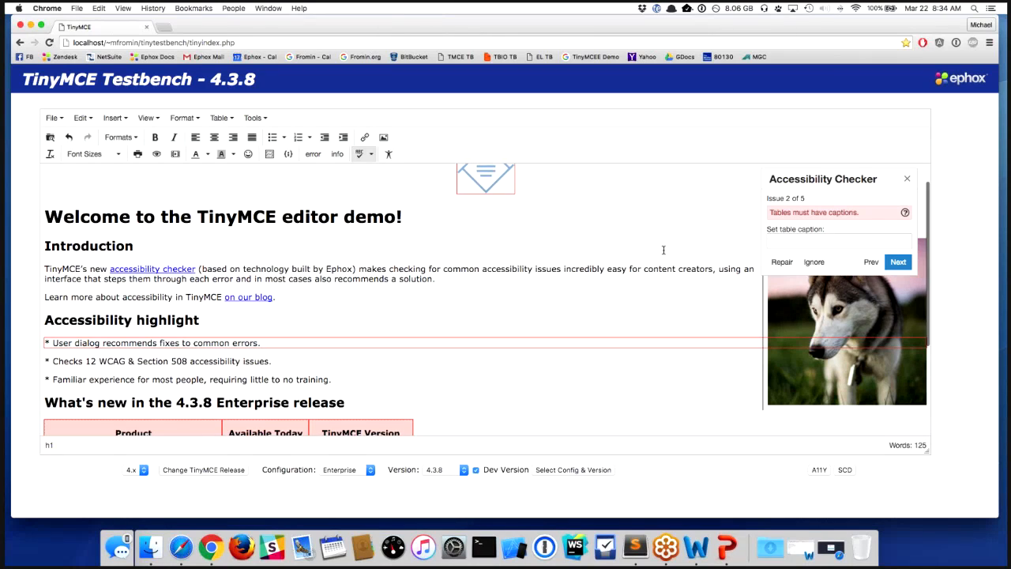
Repair the What's new table by giving it the caption 'Caption'.
{"action": "scroll", "scroll_direction": "down", "scroll_amount": 3}
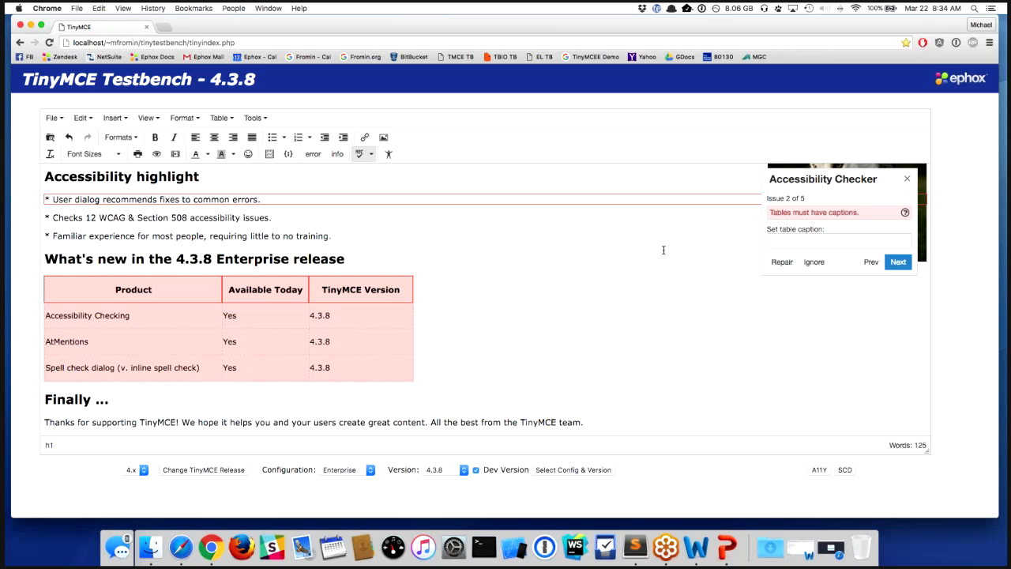
{"action": "mouse_move", "coordinate": [742, 248]}
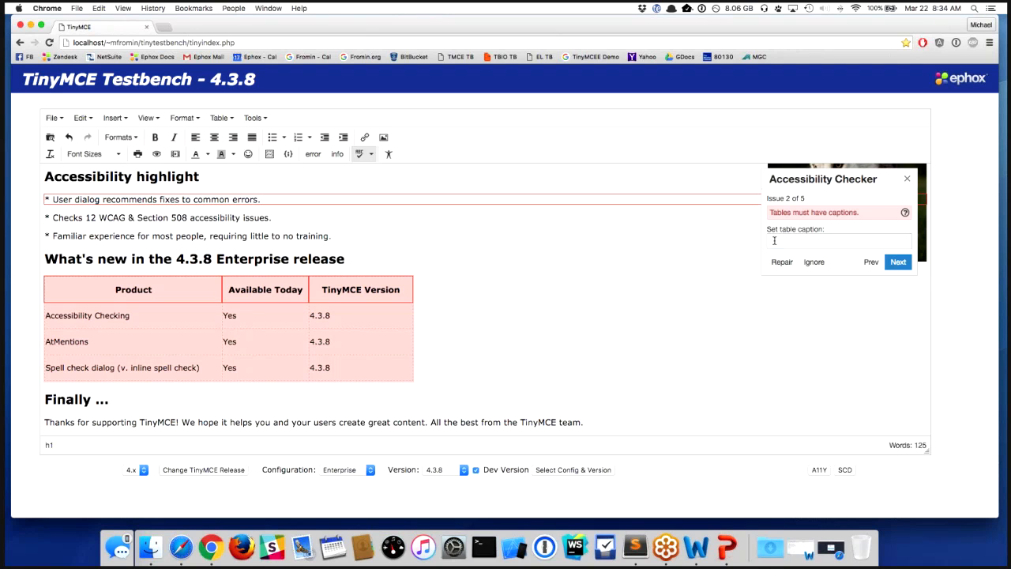
{"action": "type", "text": "Caption"}
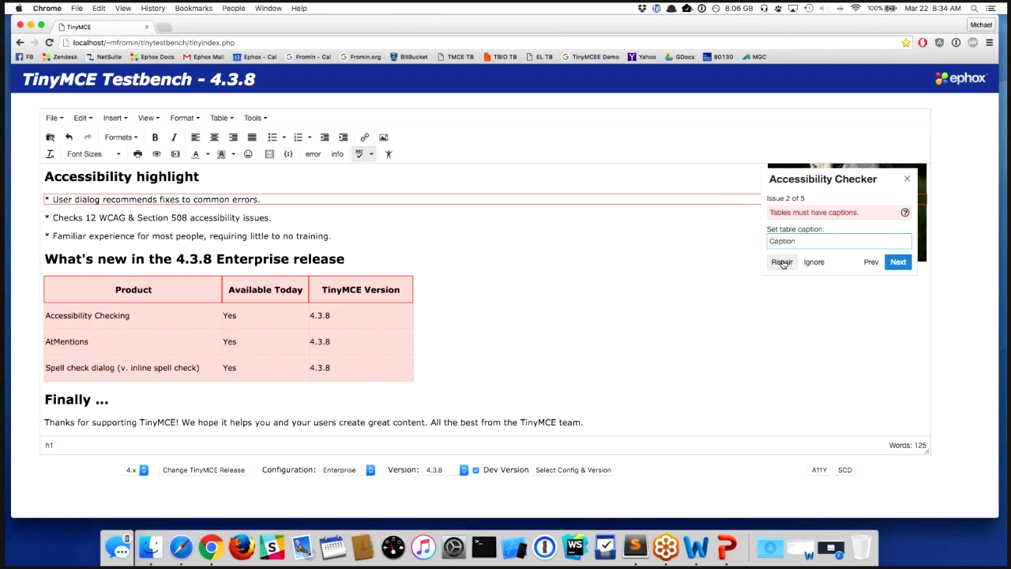
{"action": "left_click", "coordinate": [780, 263]}
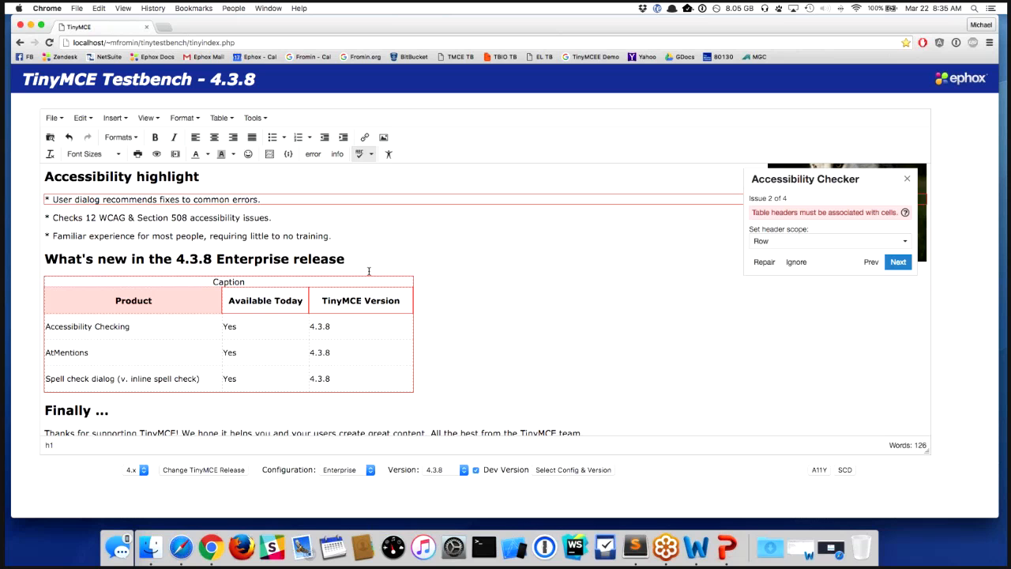
{"action": "mouse_move", "coordinate": [275, 344]}
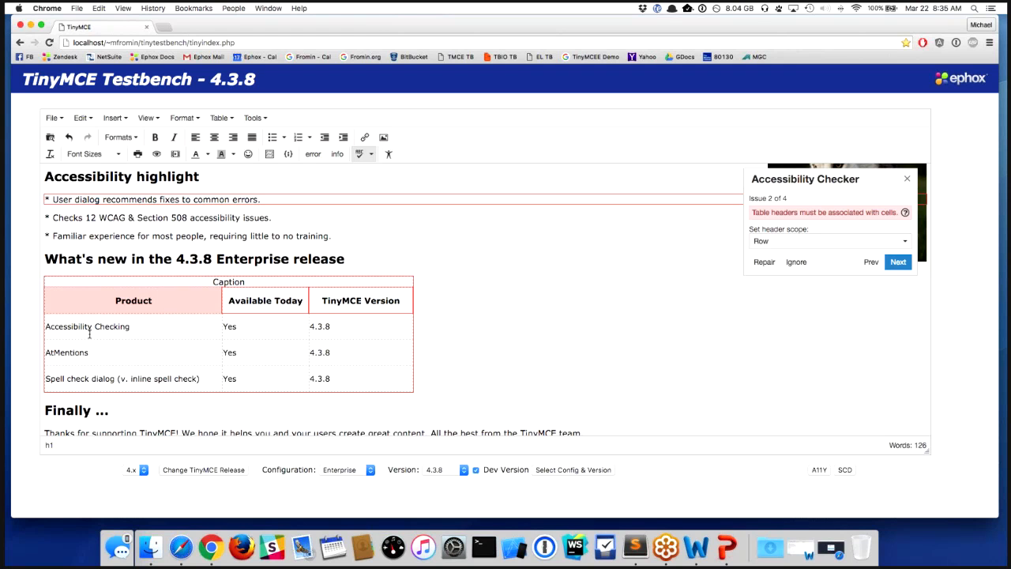
{"action": "mouse_move", "coordinate": [91, 370]}
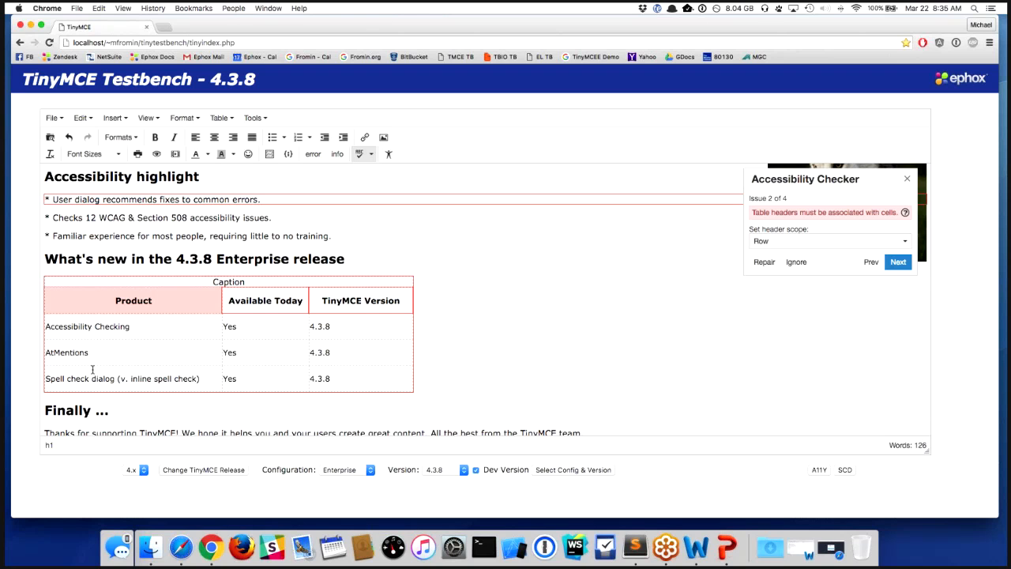
{"action": "mouse_move", "coordinate": [840, 213]}
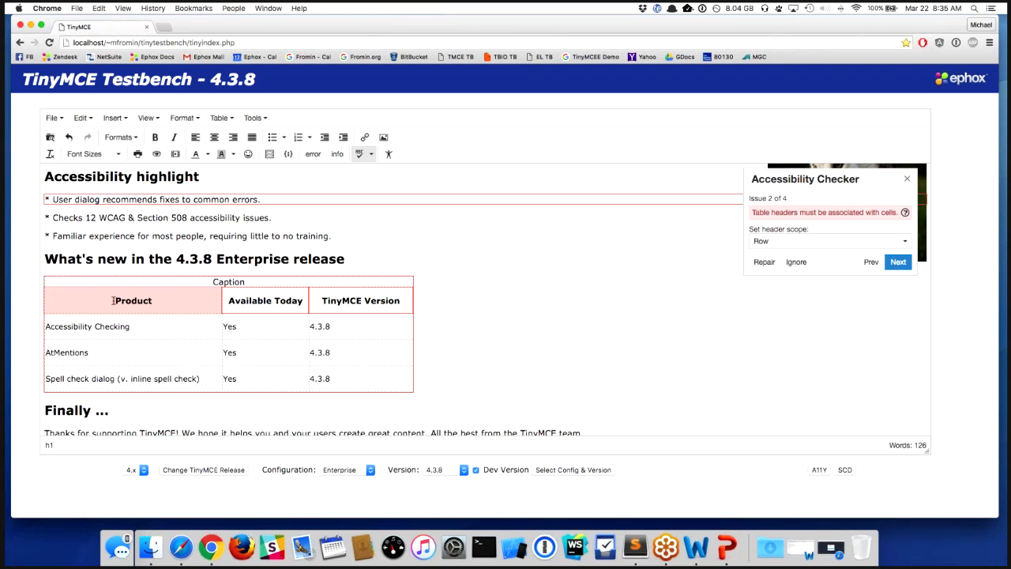
{"action": "mouse_move", "coordinate": [135, 360]}
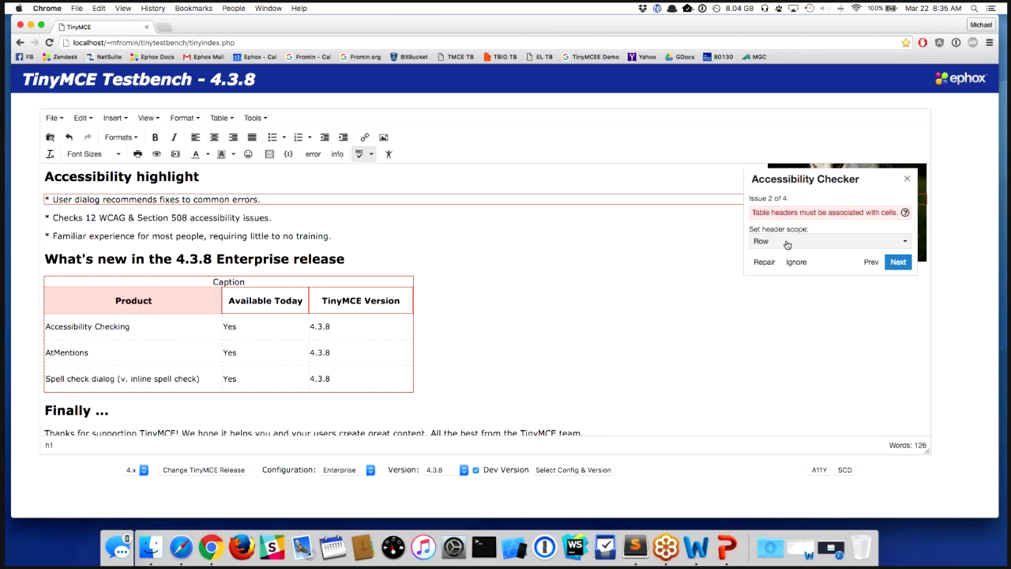
Set header scope to Column and repair the Product and remaining table header issues.
{"action": "left_click", "coordinate": [830, 240]}
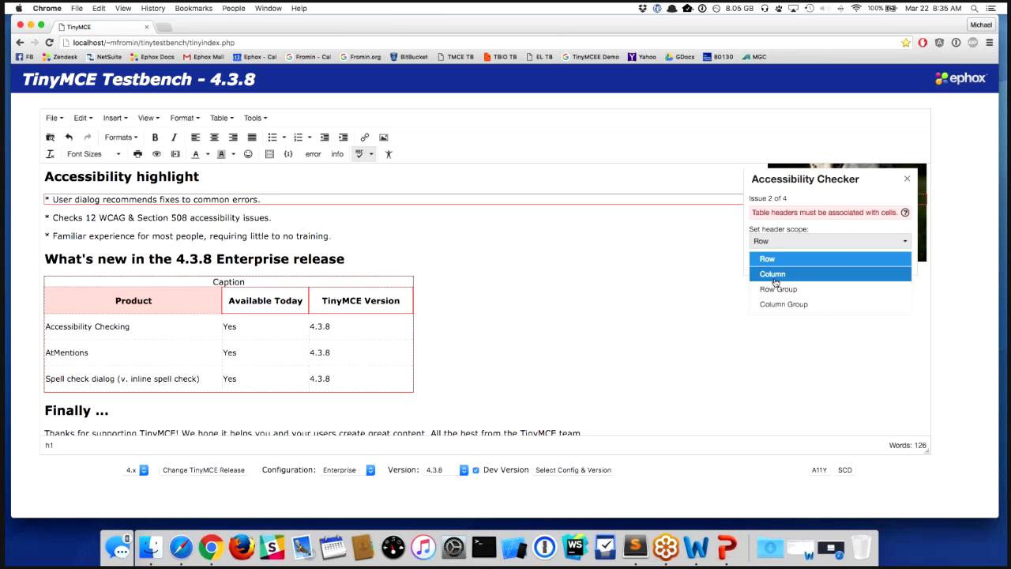
{"action": "mouse_move", "coordinate": [774, 281]}
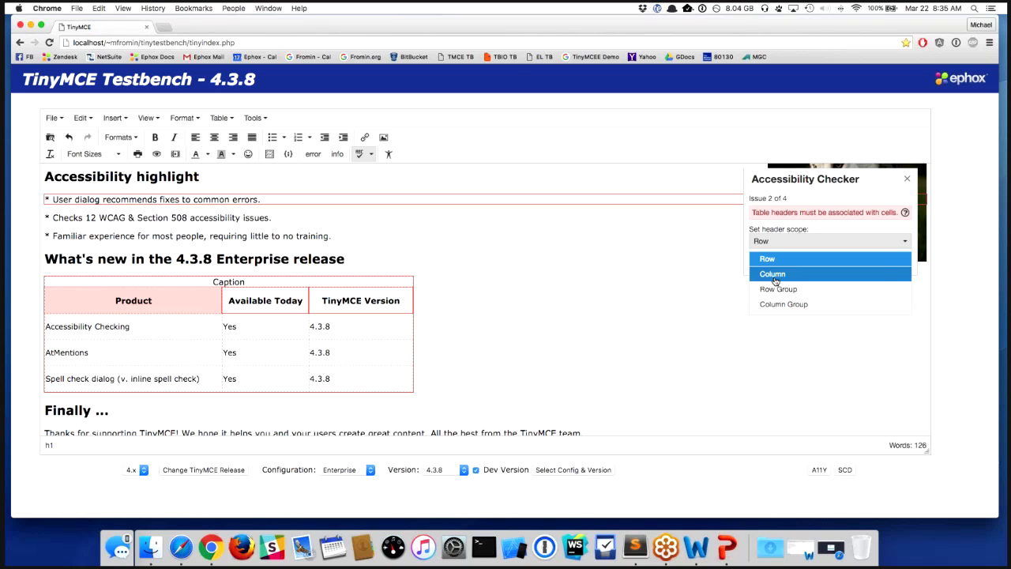
{"action": "left_click", "coordinate": [771, 273]}
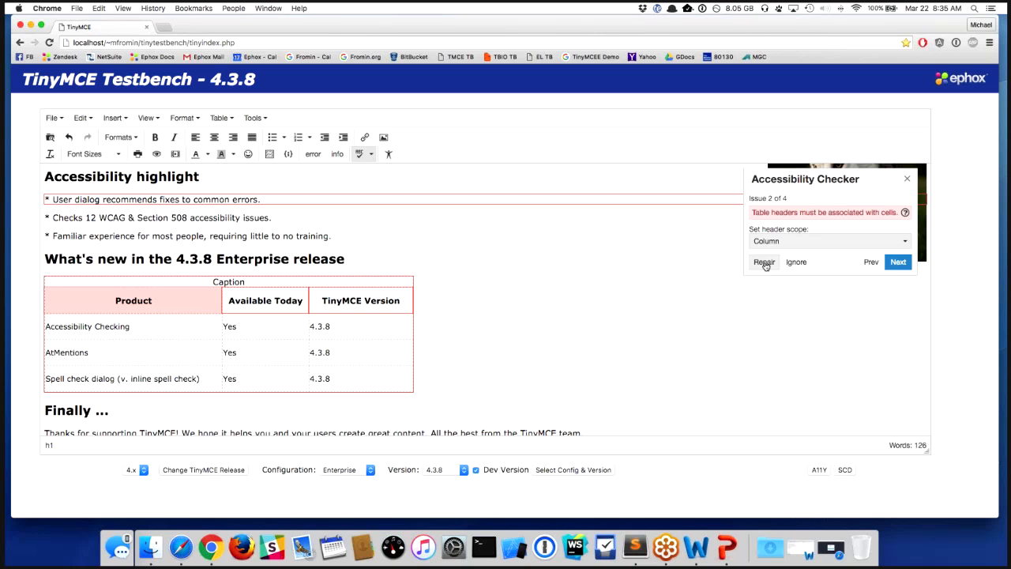
{"action": "left_click", "coordinate": [763, 262]}
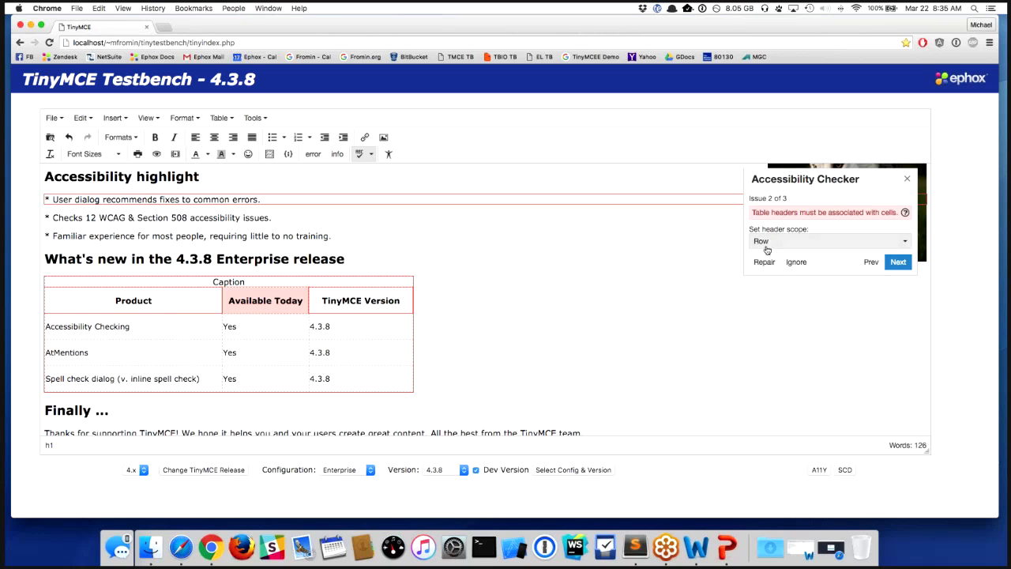
{"action": "left_click", "coordinate": [829, 241]}
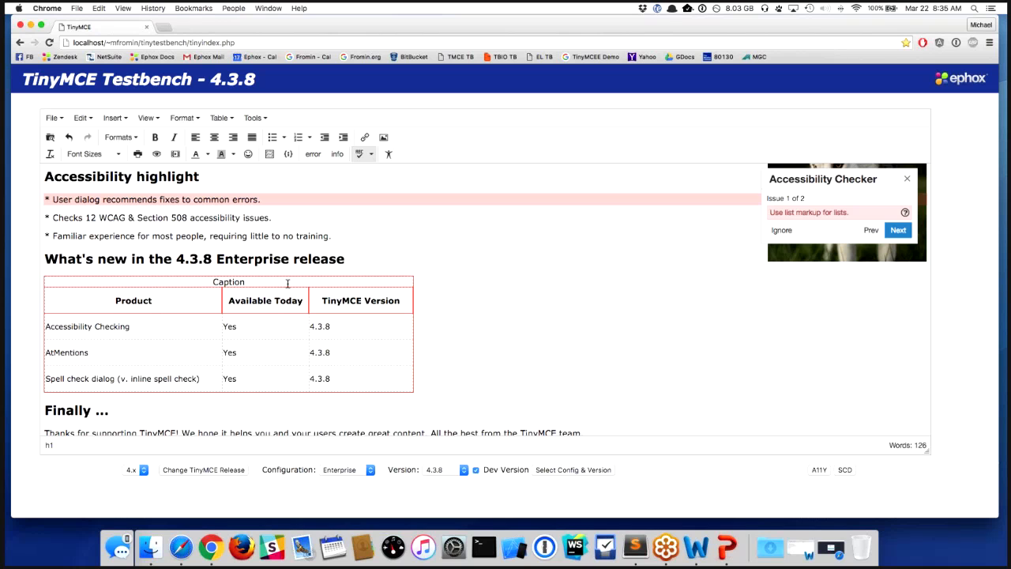
{"action": "mouse_move", "coordinate": [198, 288]}
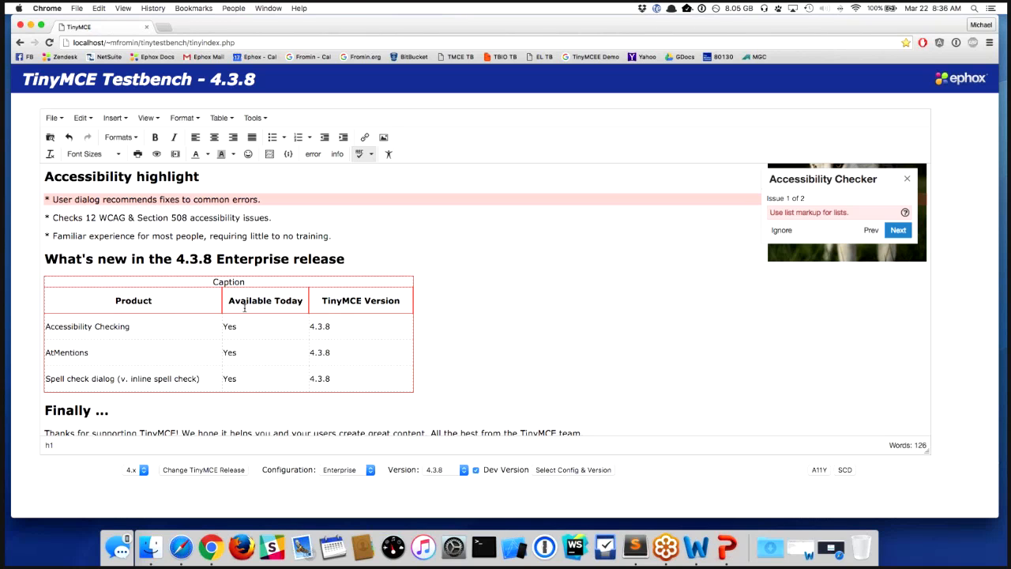
{"action": "mouse_move", "coordinate": [287, 302]}
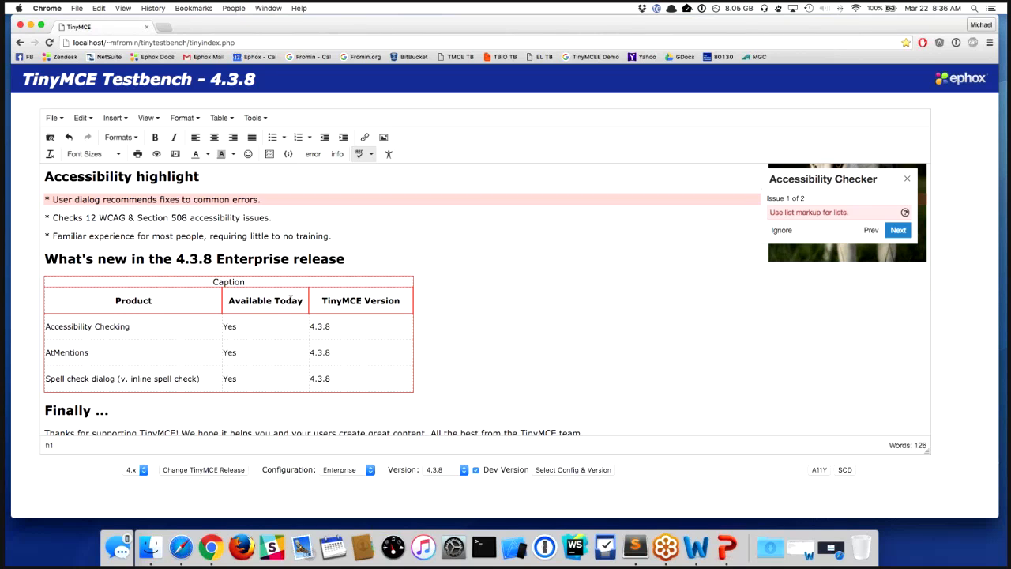
{"action": "mouse_move", "coordinate": [543, 275]}
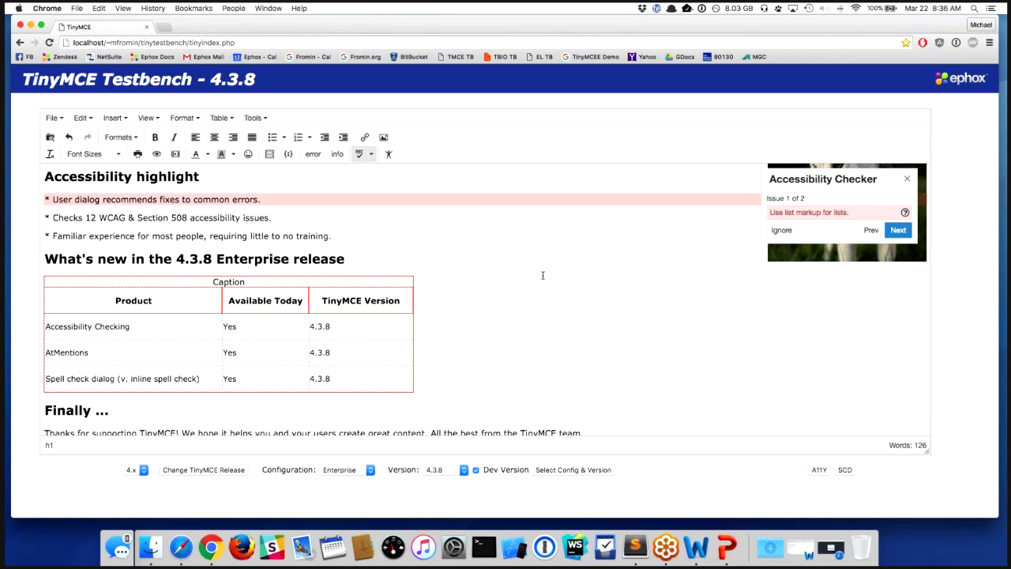
{"action": "mouse_move", "coordinate": [909, 180]}
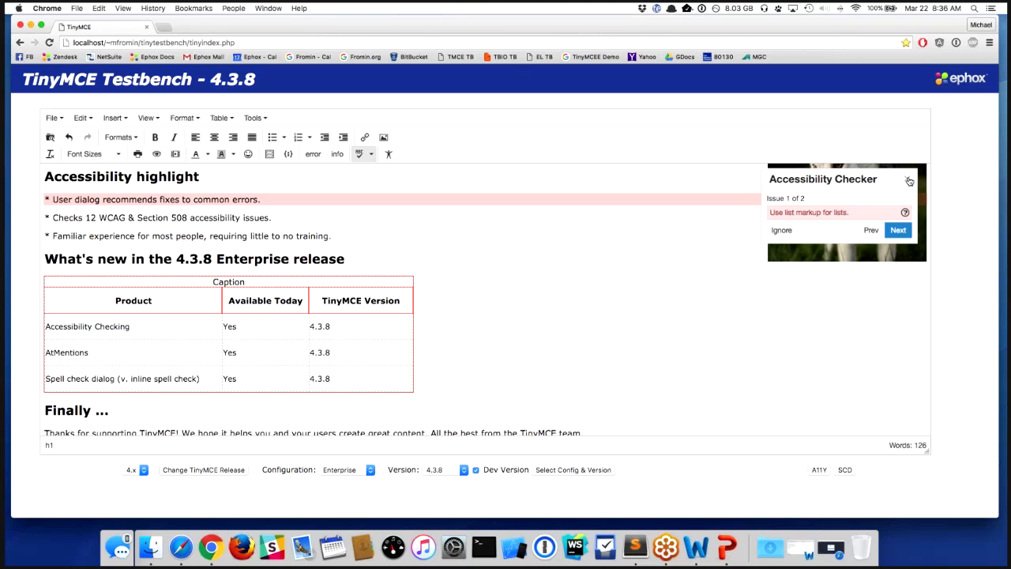